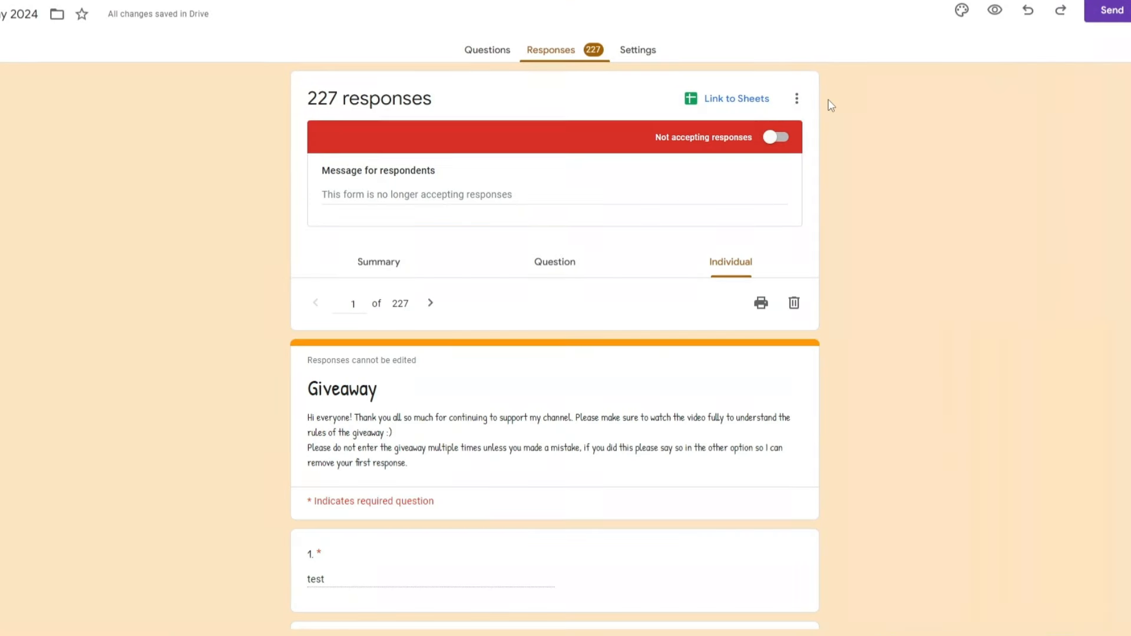
{"action": "mouse_move", "coordinate": [422, 332]}
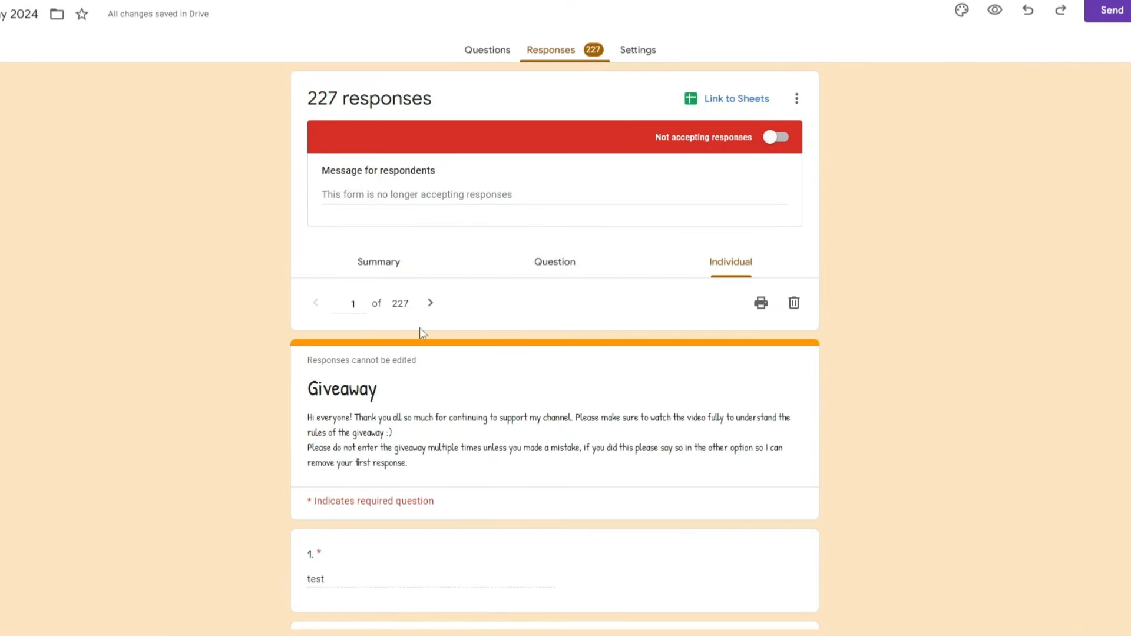
{"action": "mouse_move", "coordinate": [401, 322]}
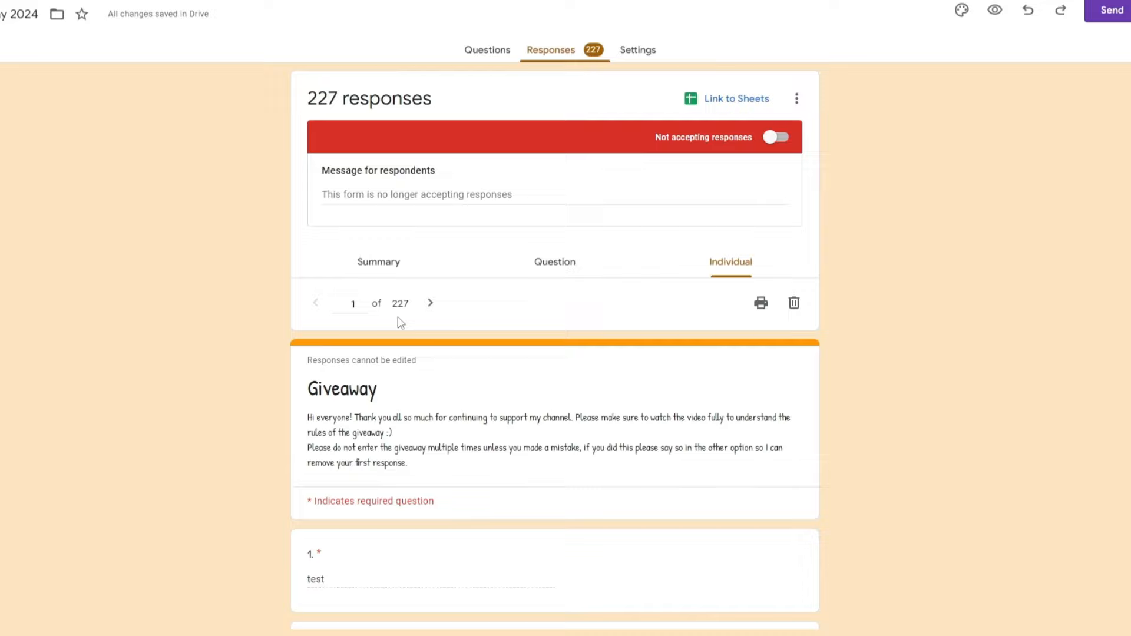
{"action": "mouse_move", "coordinate": [354, 318]}
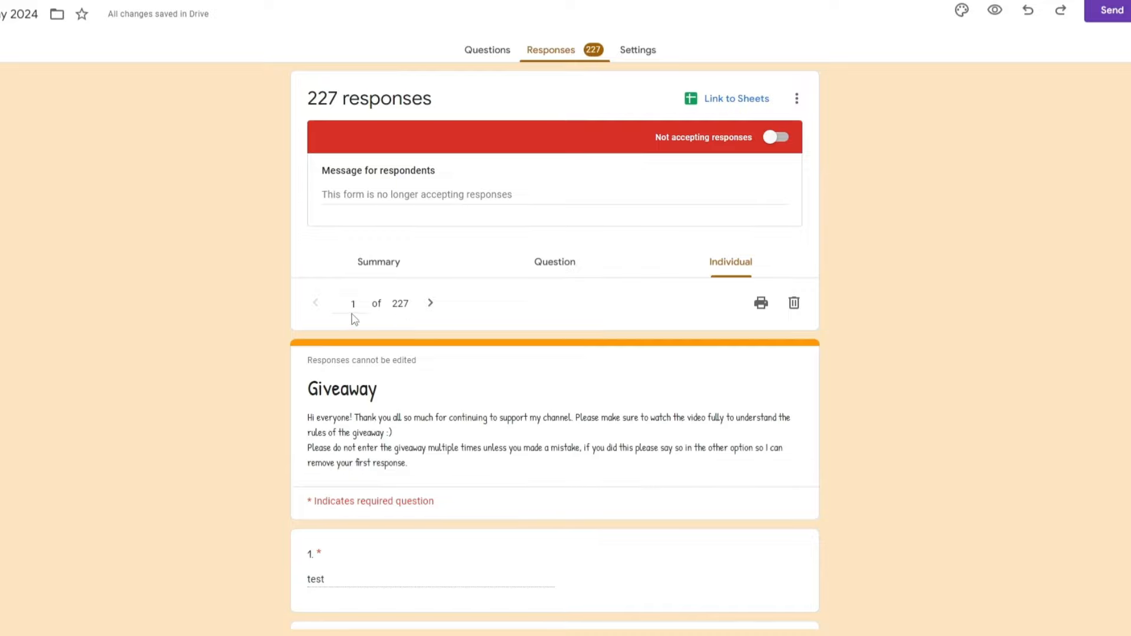
{"action": "mouse_move", "coordinate": [412, 318]}
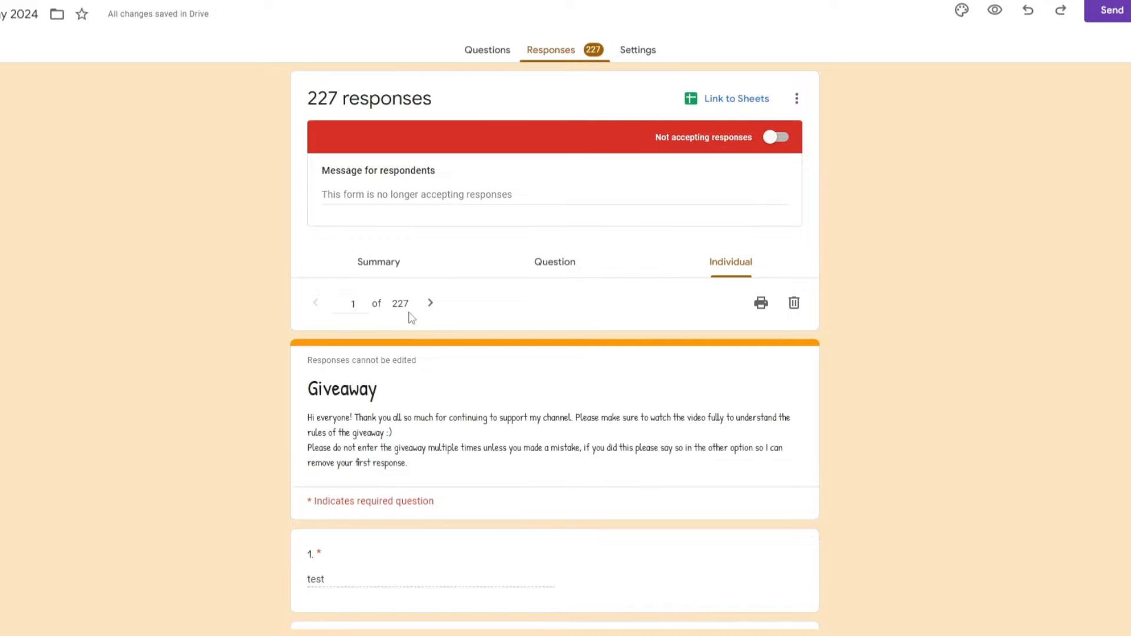
Set the random number generator's maximum to 227 and generate a number, getting 53.
{"action": "scroll", "scroll_direction": "down", "scroll_amount": 3}
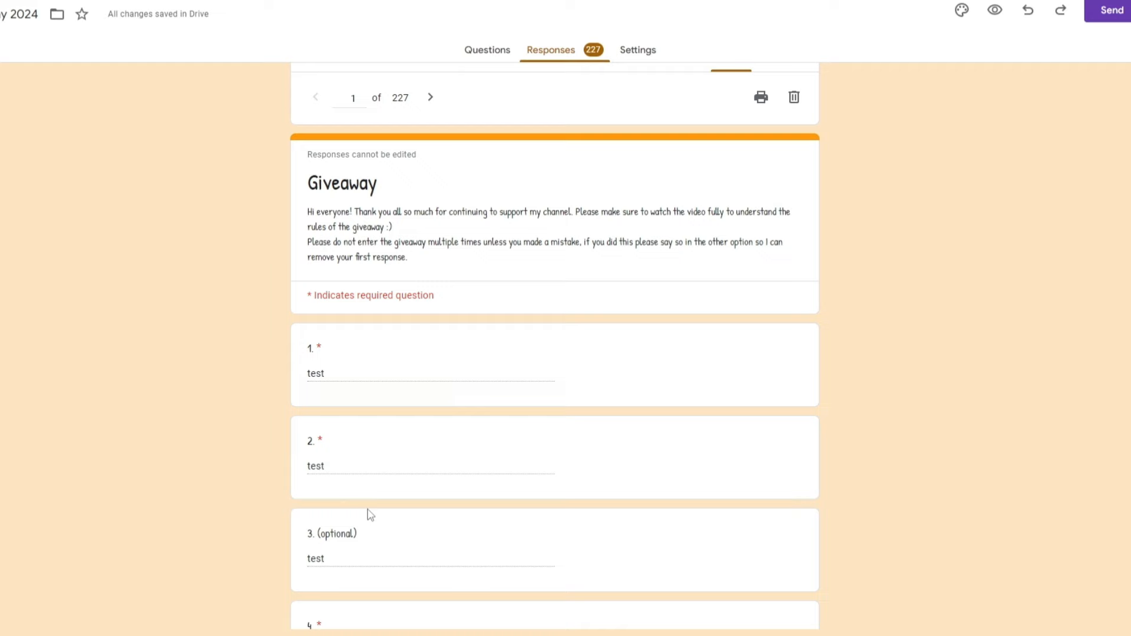
{"action": "scroll", "scroll_direction": "up", "scroll_amount": 3}
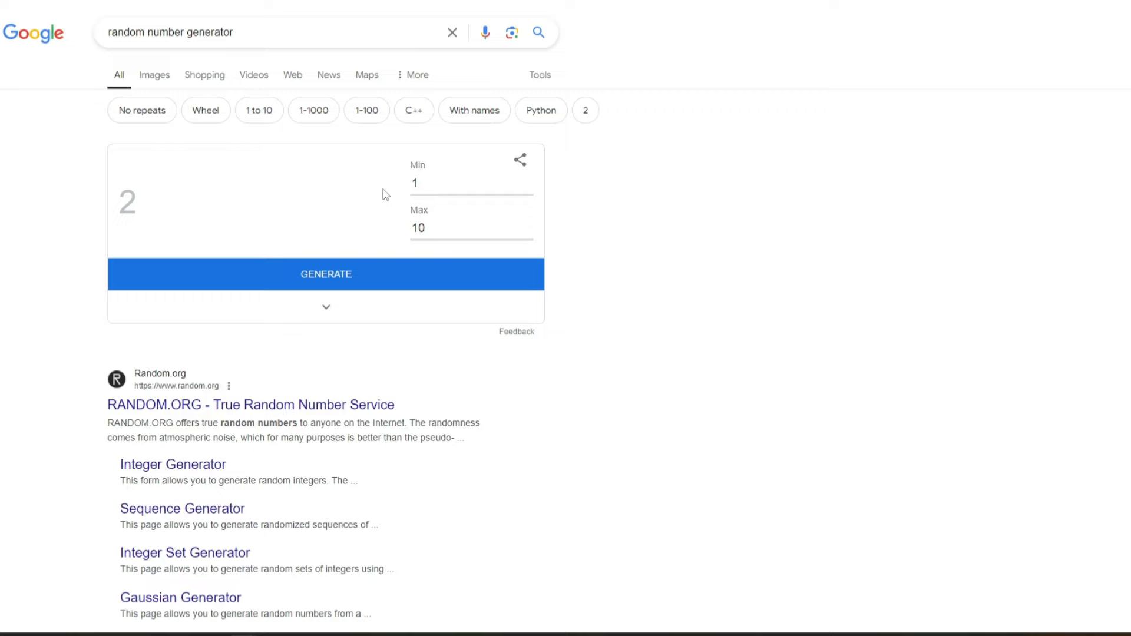
{"action": "double_click", "coordinate": [418, 228]}
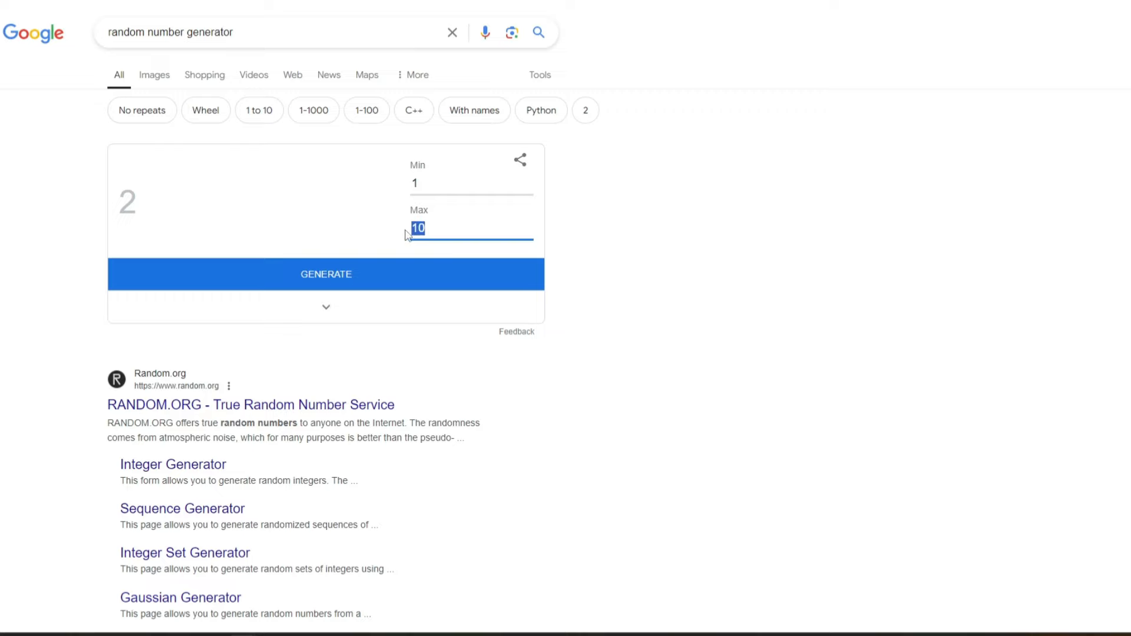
{"action": "type", "text": "227"}
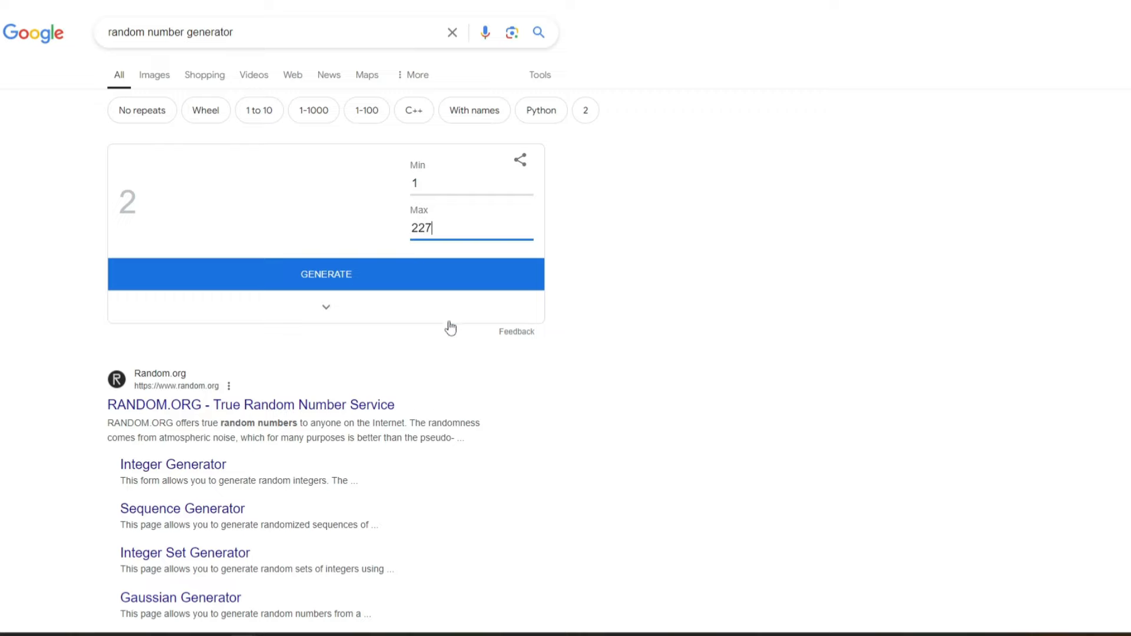
{"action": "left_click", "coordinate": [326, 274]}
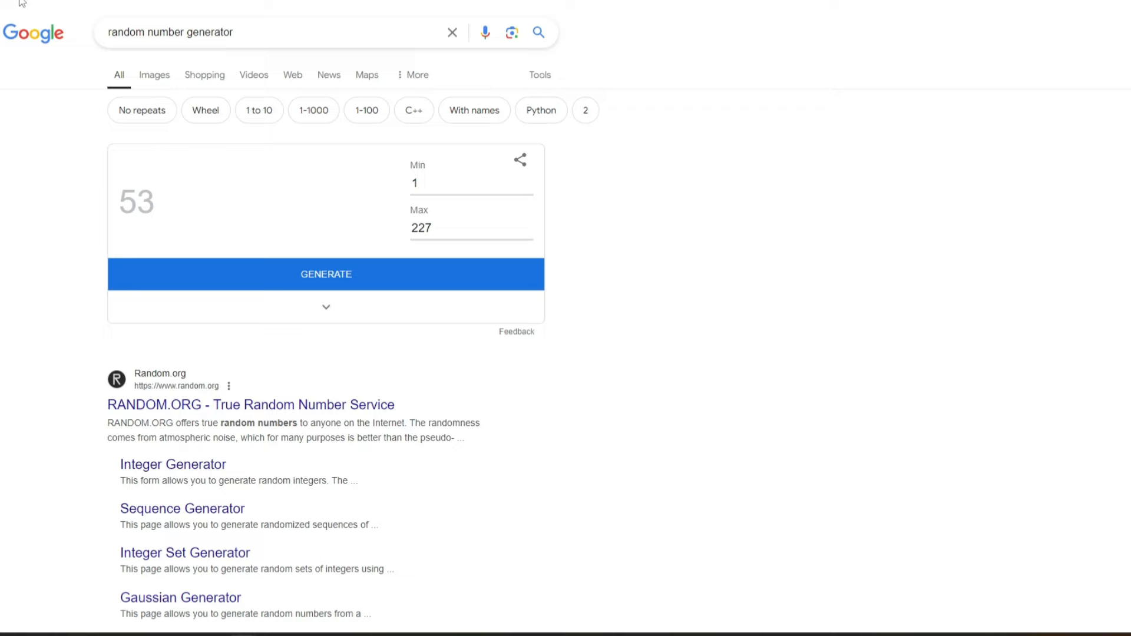
{"action": "mouse_move", "coordinate": [14, 6]}
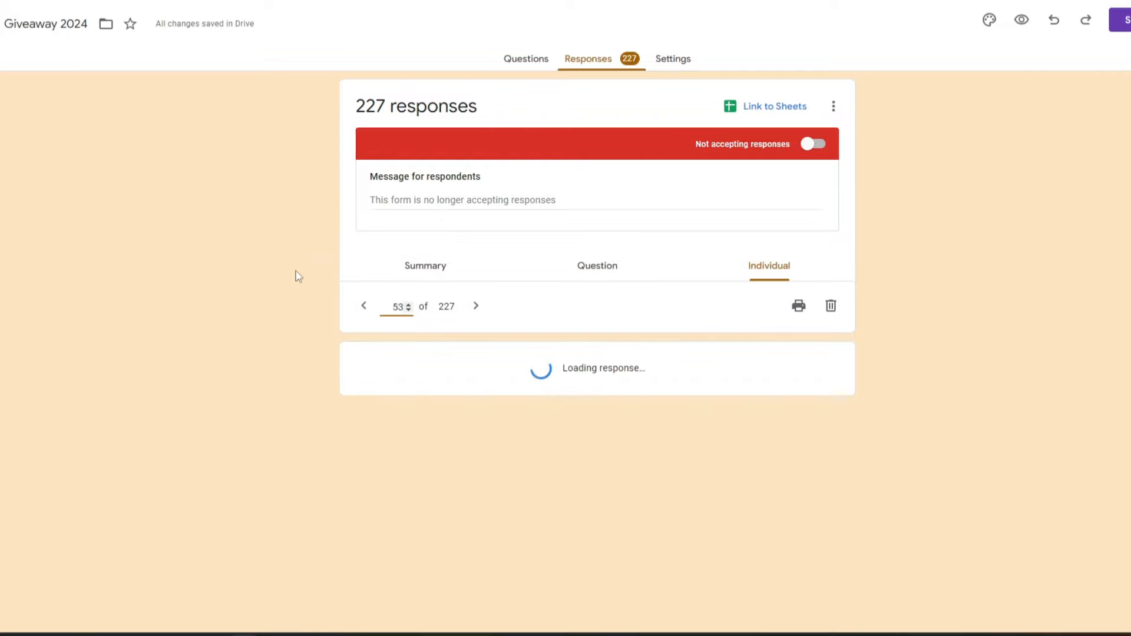
Scroll through individual response 53 of 227 to review the winner's entry.
{"action": "scroll", "scroll_direction": "down", "scroll_amount": 3}
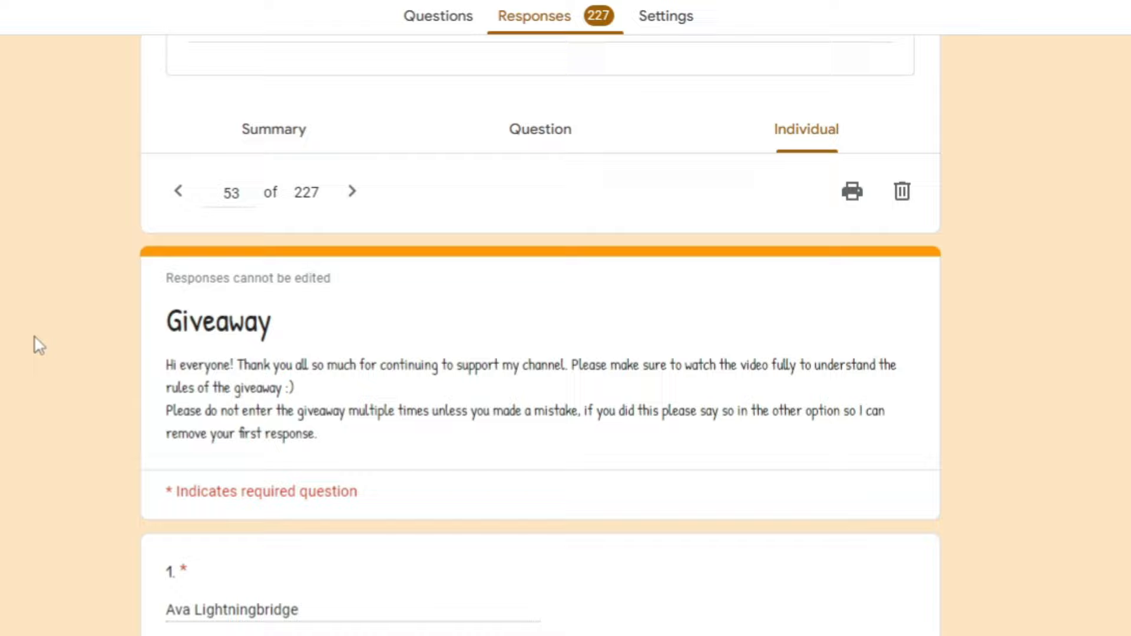
{"action": "scroll", "scroll_direction": "down", "scroll_amount": 3}
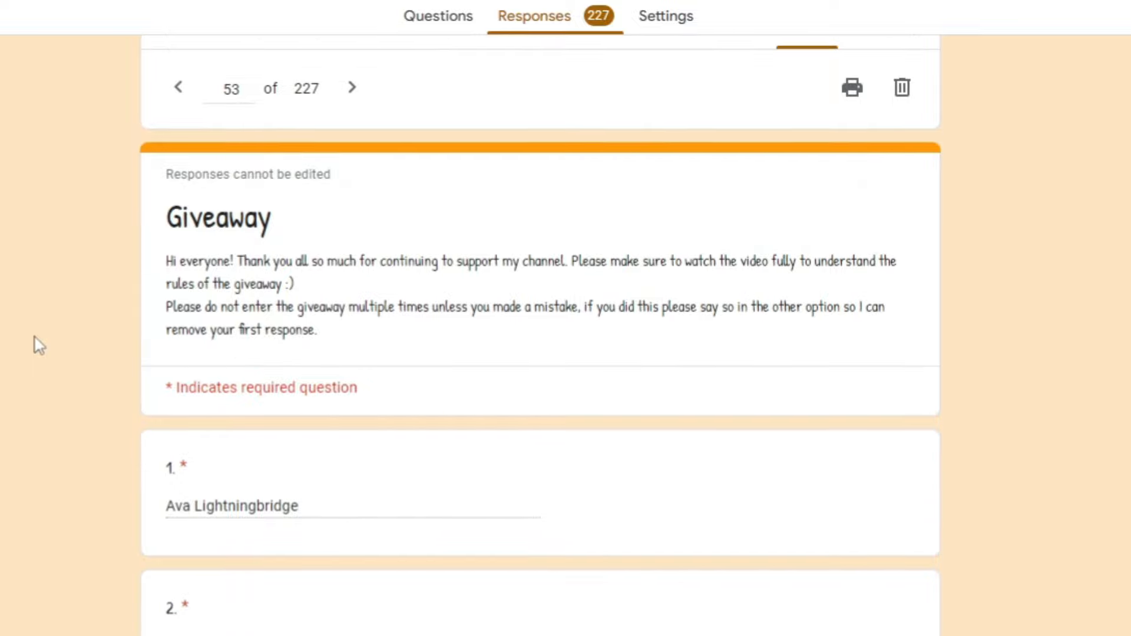
{"action": "scroll", "scroll_direction": "up", "scroll_amount": 3}
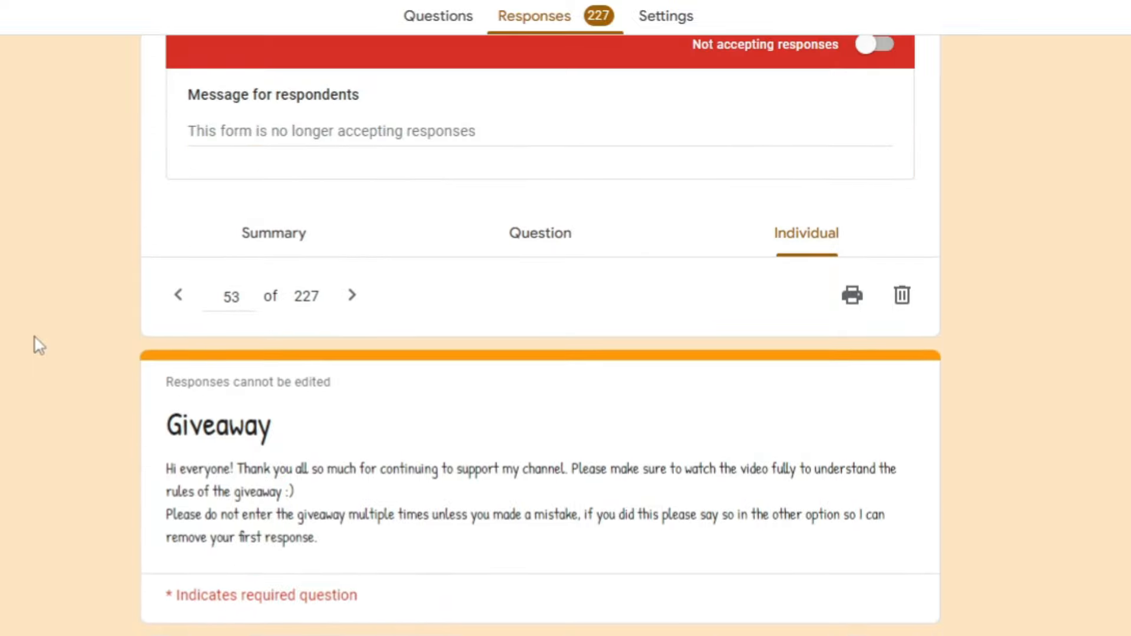